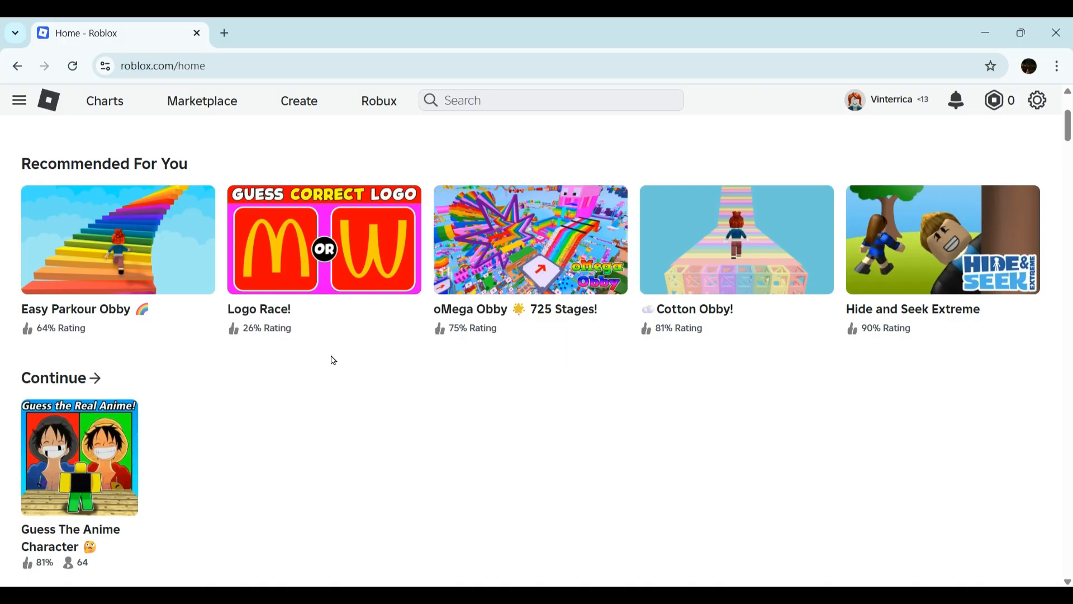
scroll(up, 3)
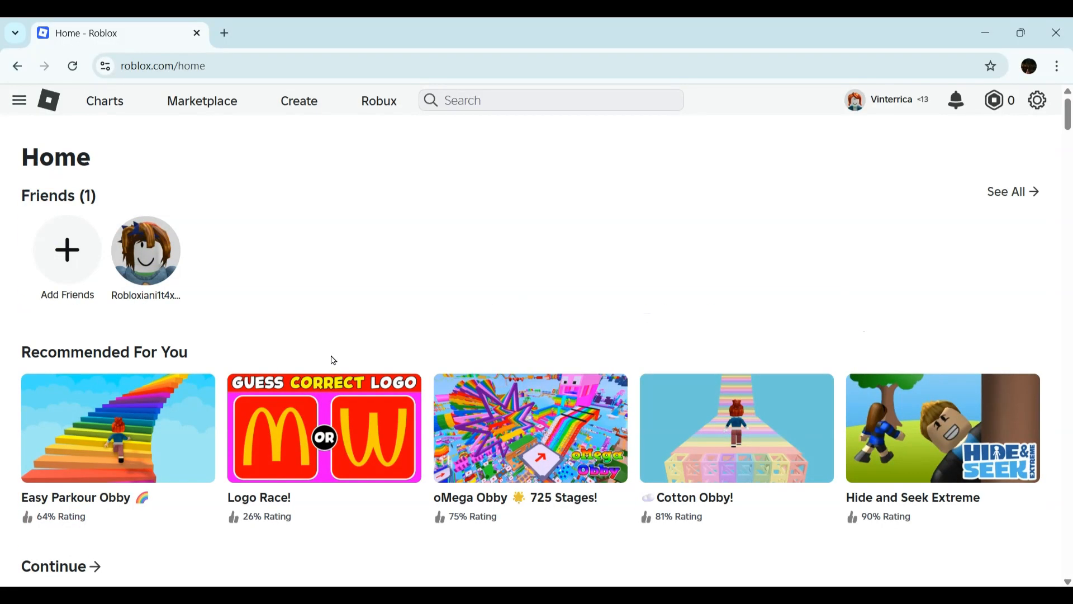
scroll(down, 3)
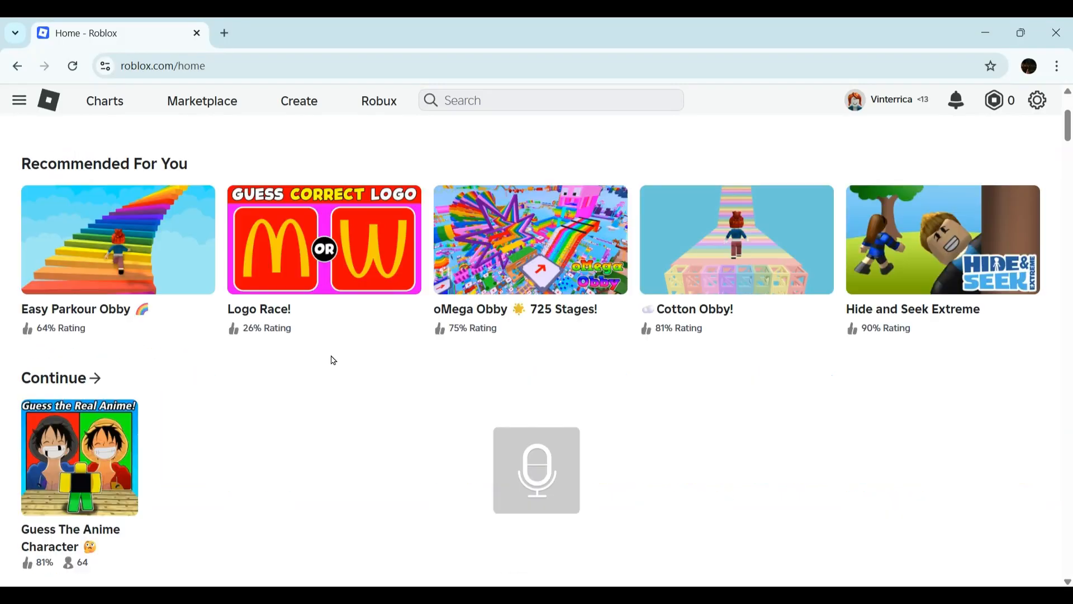
scroll(up, 3)
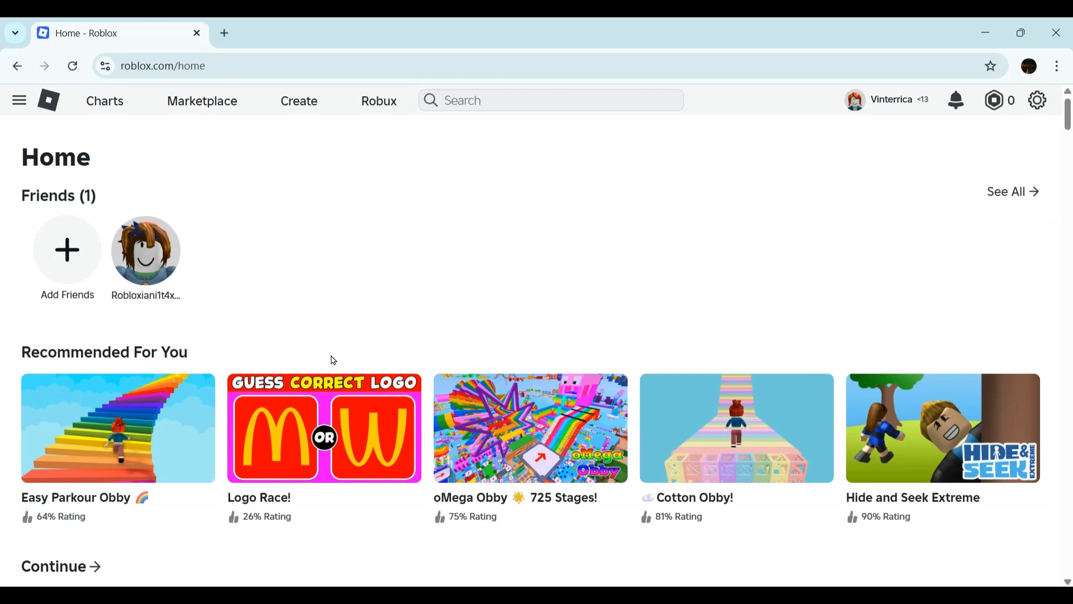
scroll(down, 3)
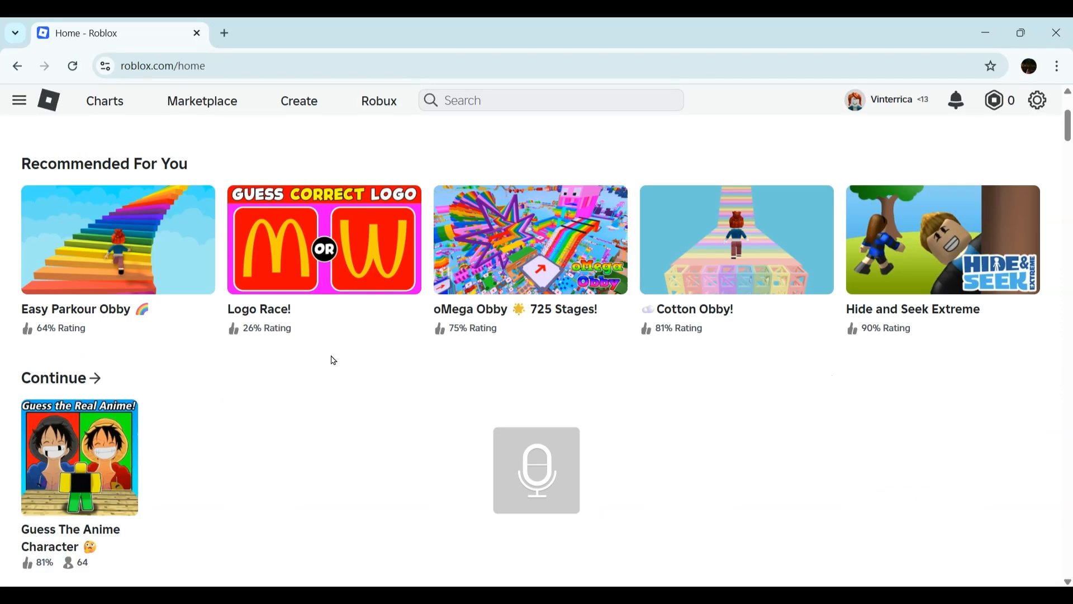
scroll(up, 3)
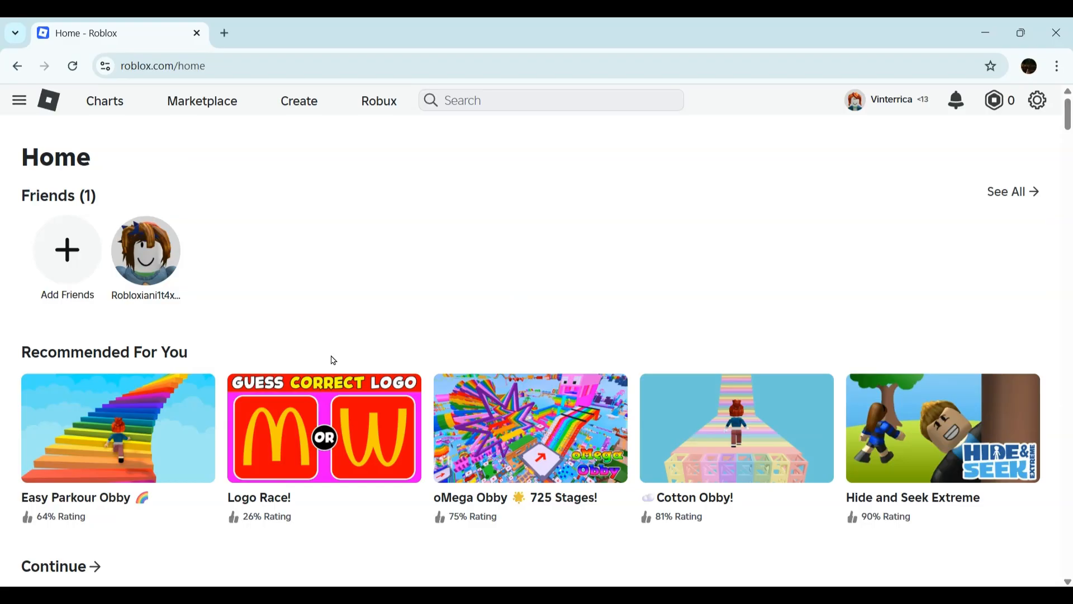
scroll(down, 3)
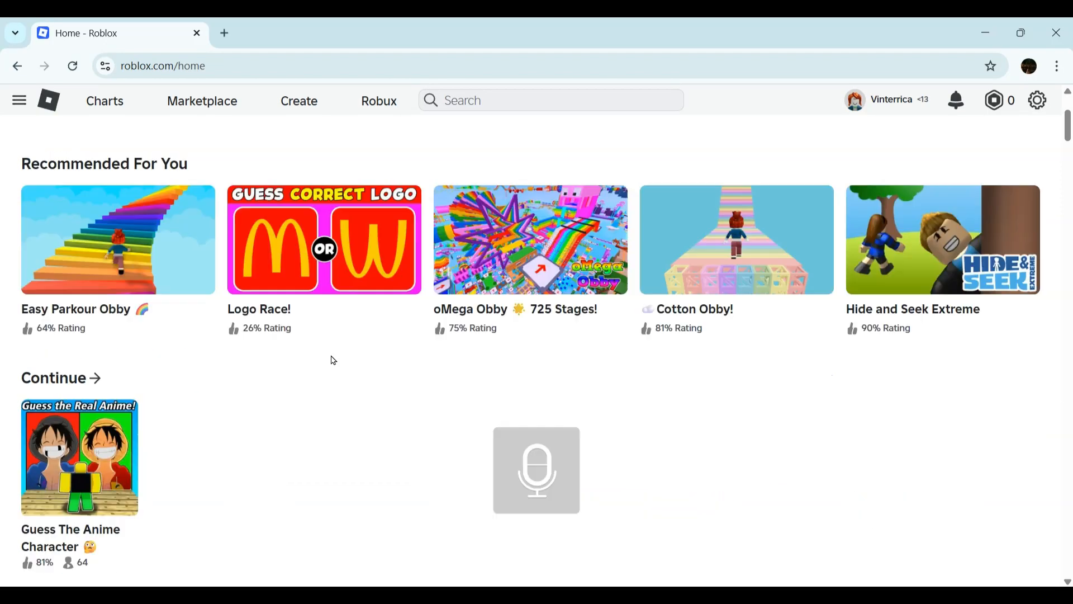
scroll(up, 3)
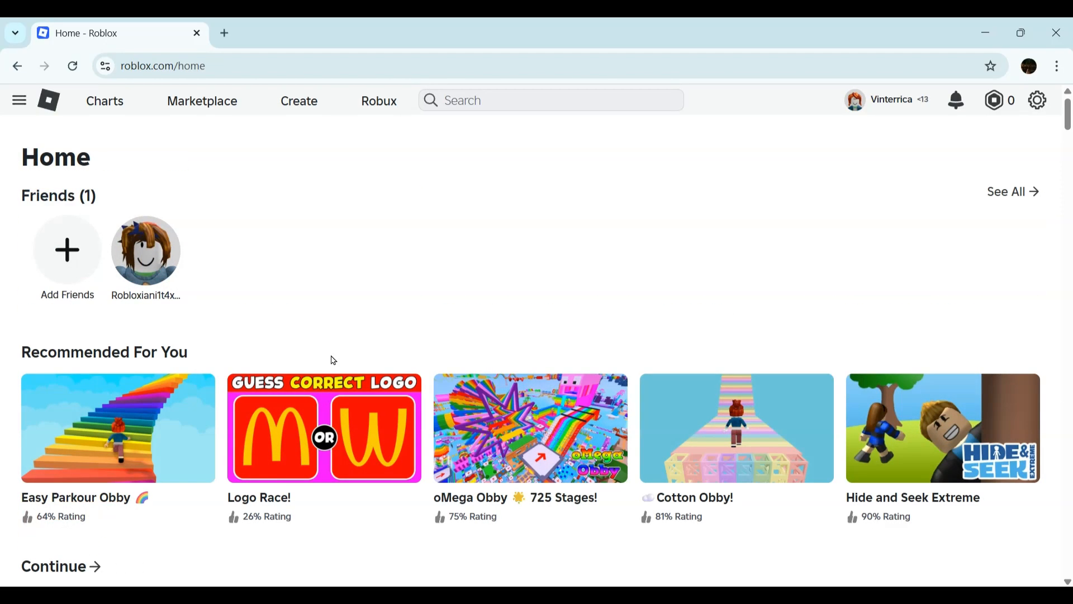
scroll(down, 3)
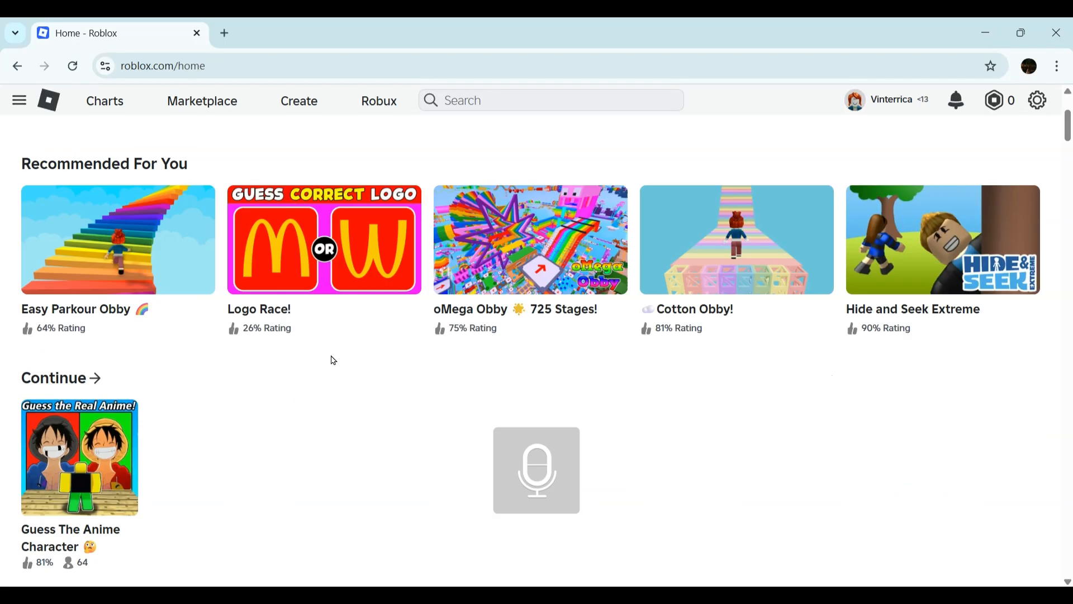
scroll(up, 3)
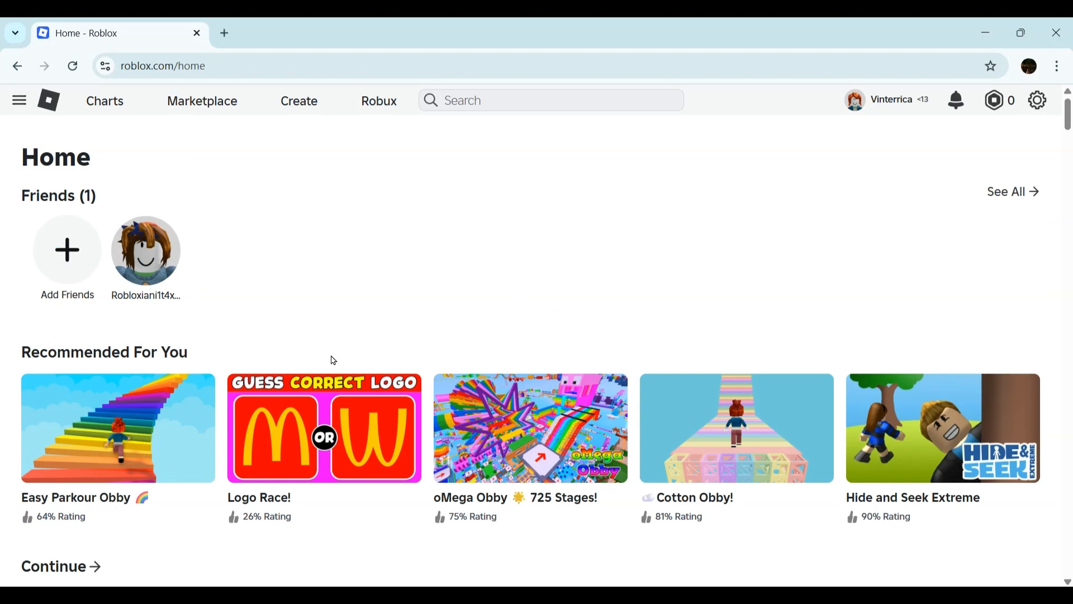
scroll(down, 3)
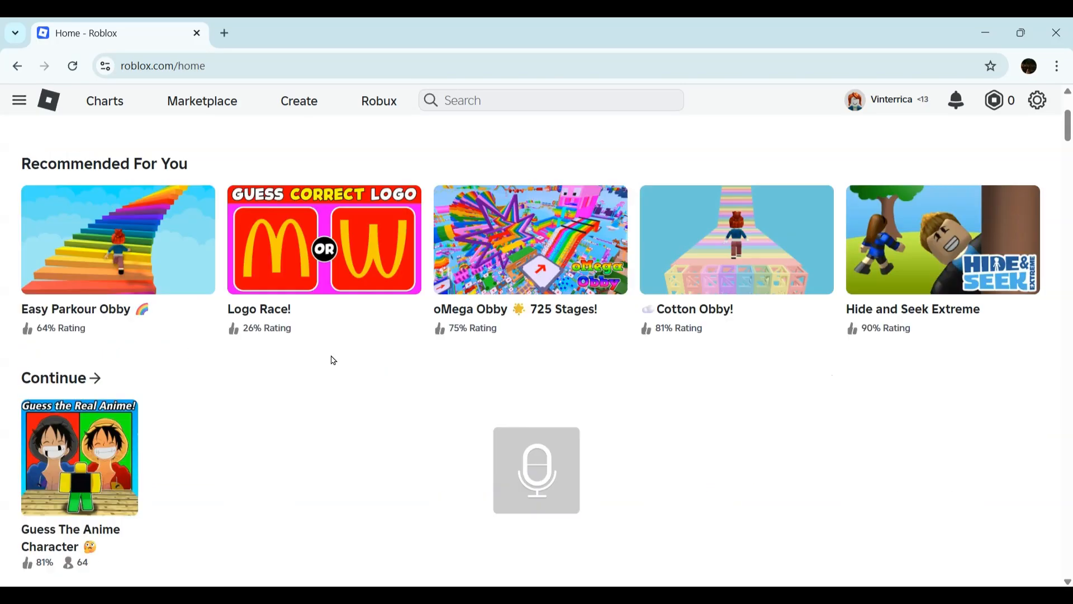